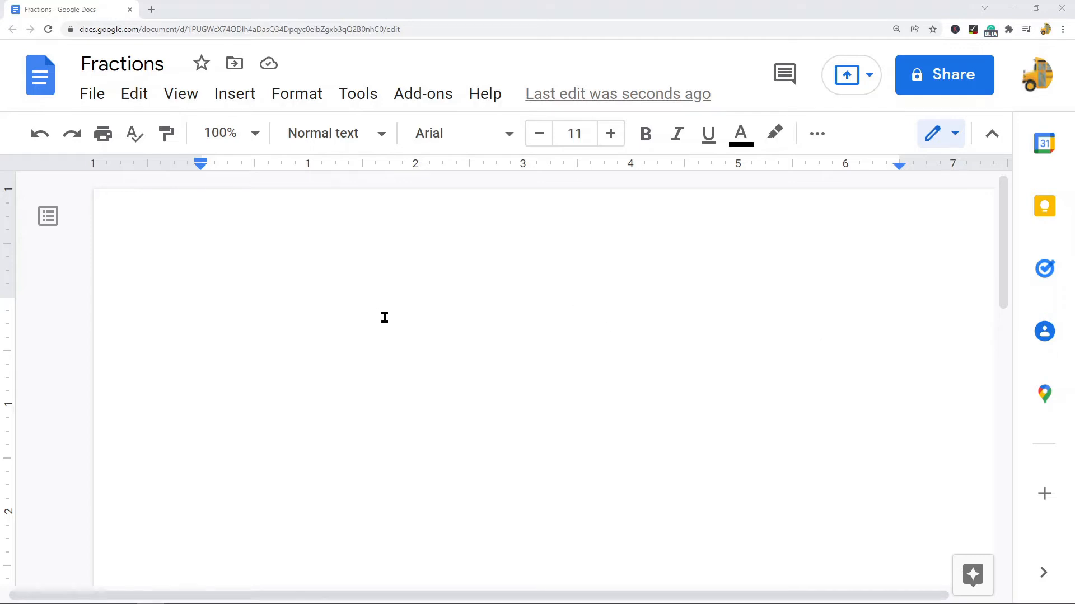
mouse_move(377, 309)
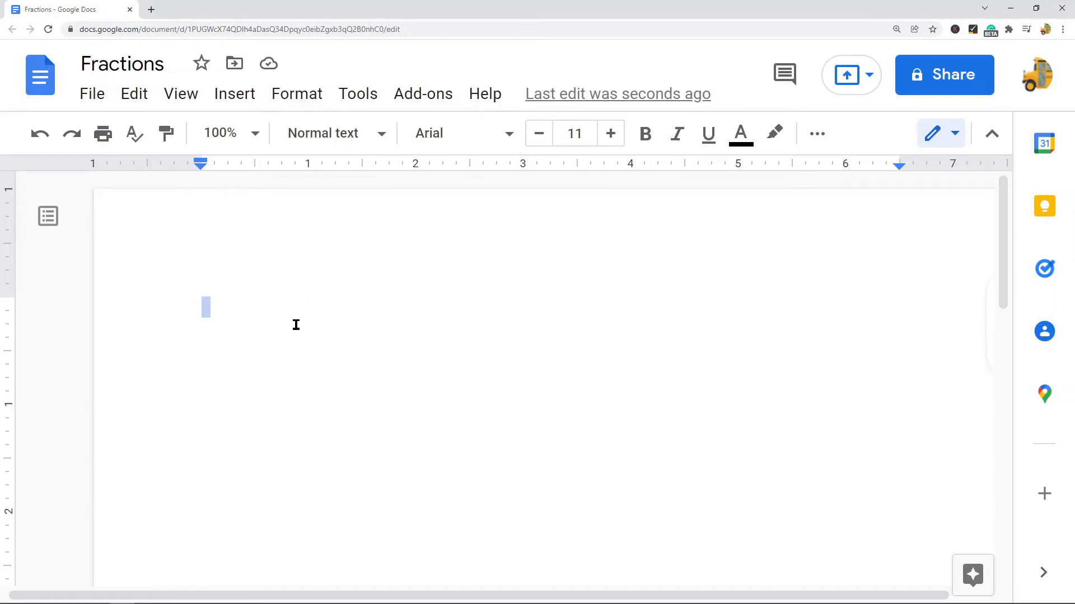
mouse_move(235, 304)
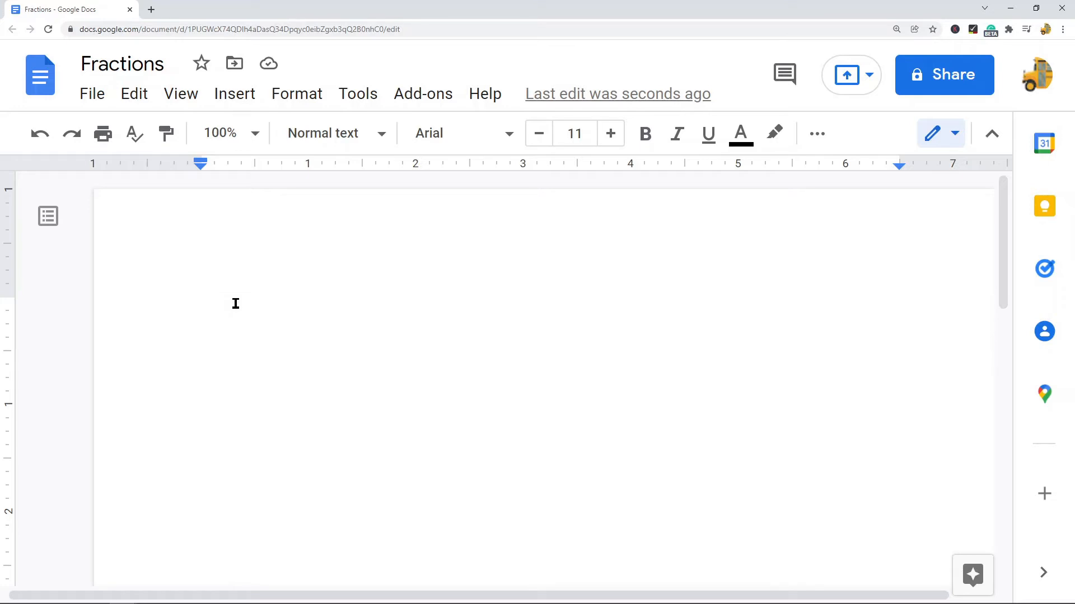
Enter 1/4 so autocorrect turns it into the single ¼ character
text(1)
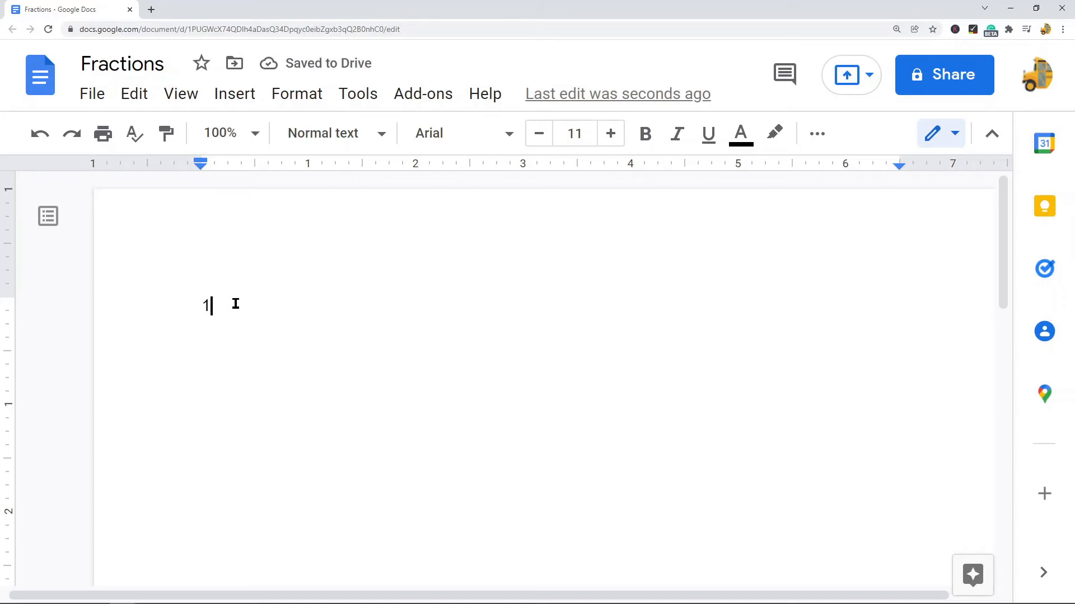
text(/)
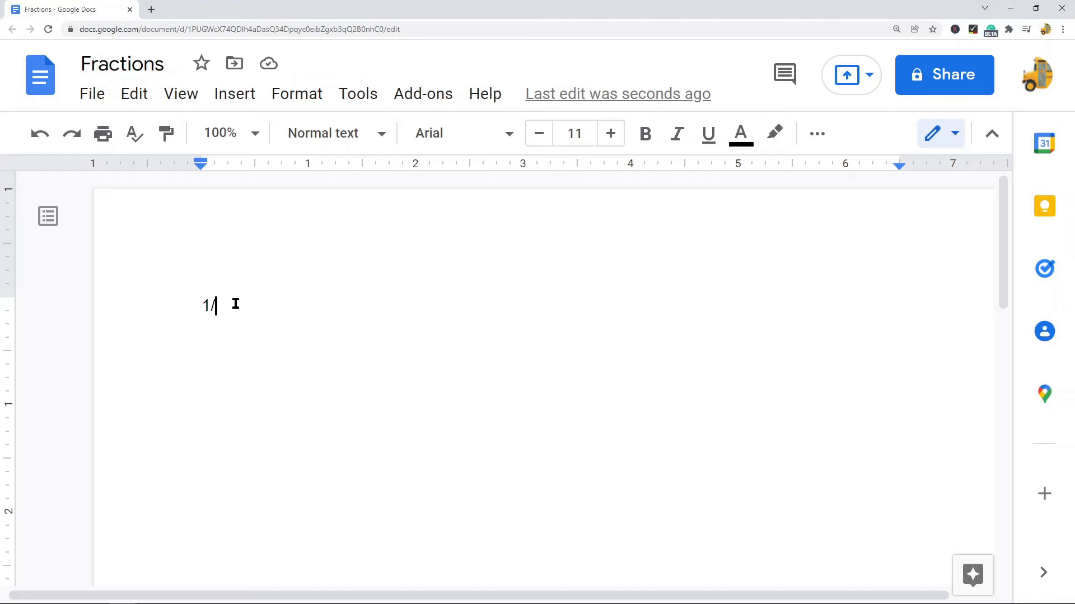
text(4)
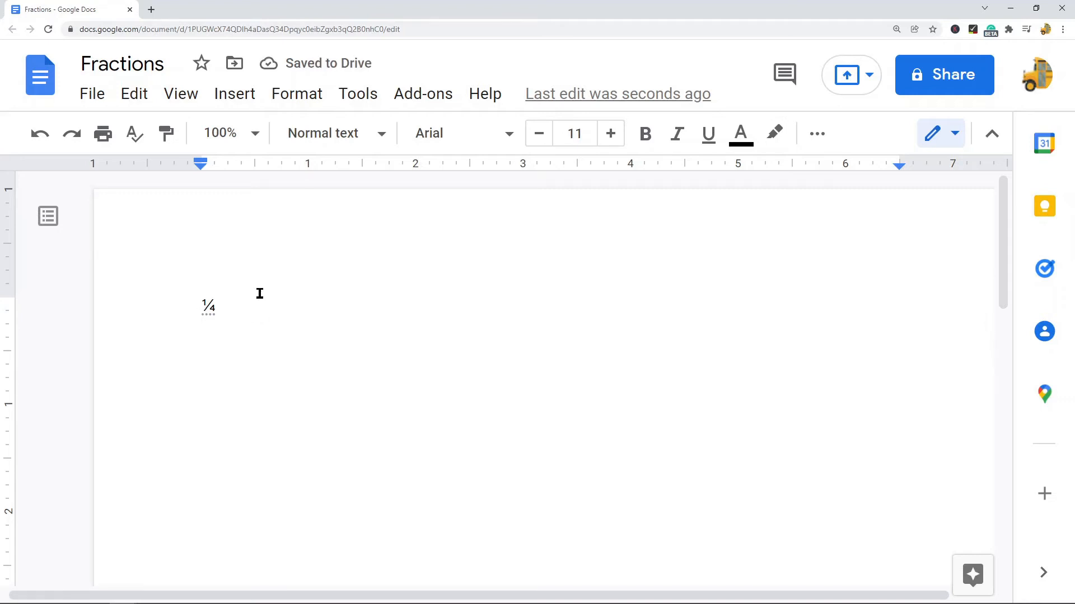
mouse_move(311, 323)
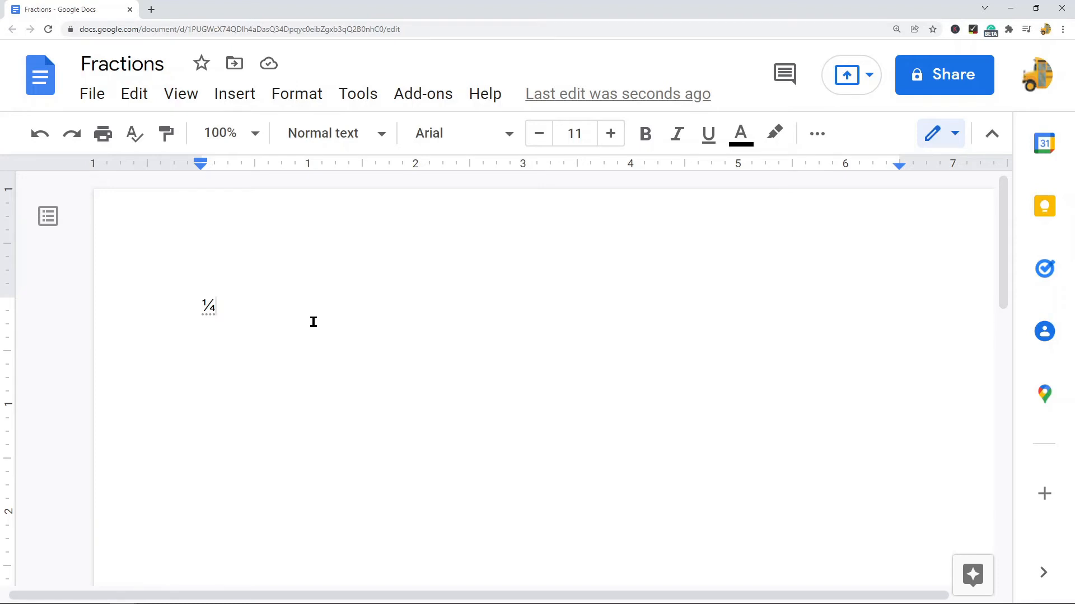
Select and delete the ¼ character, leaving the page blank
double_click(209, 306)
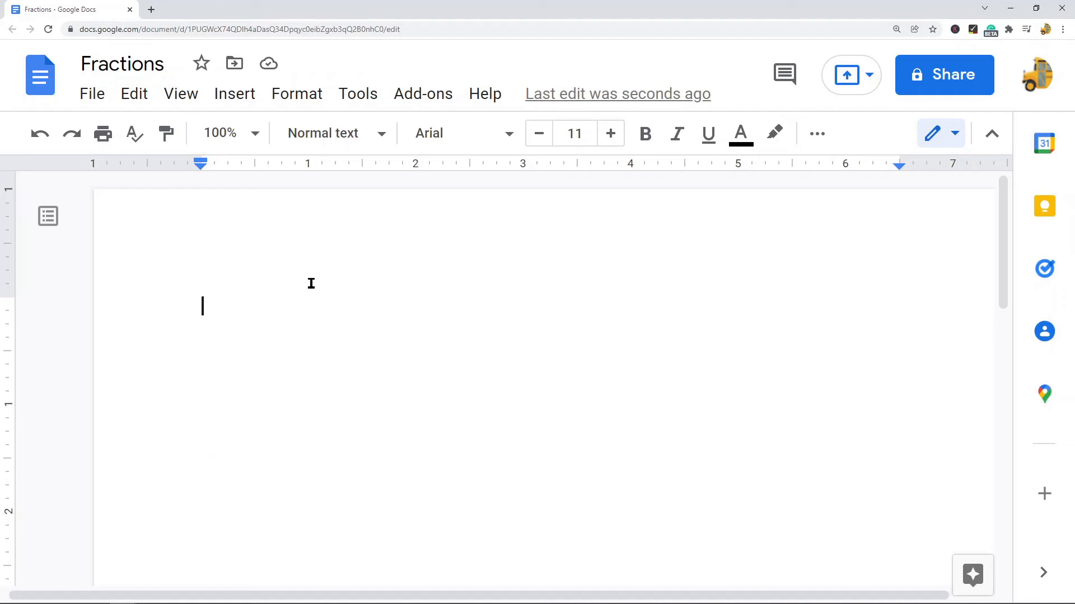
mouse_move(469, 343)
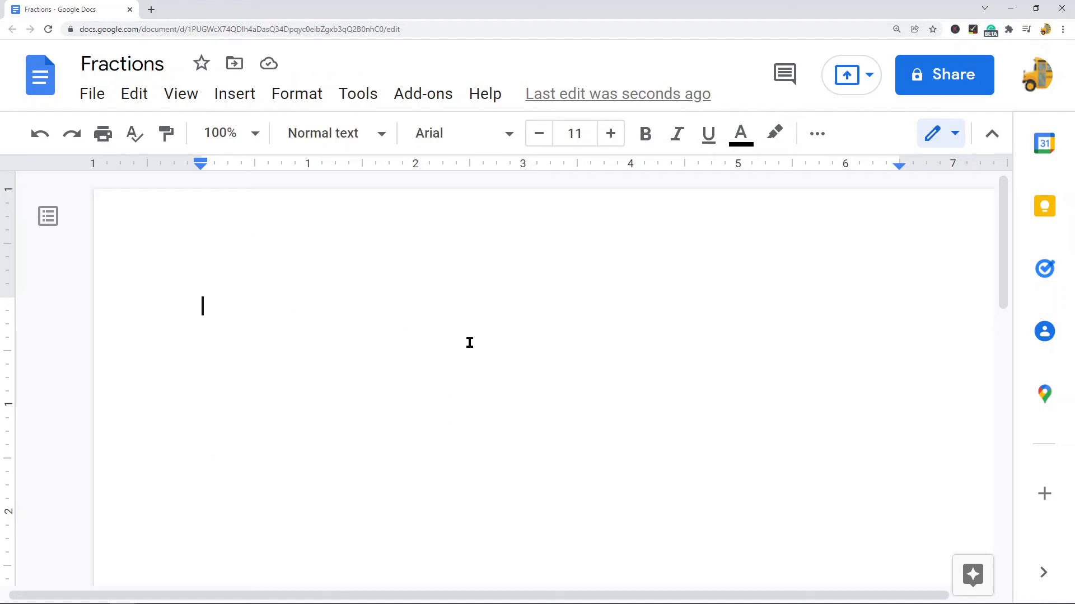
mouse_move(233, 94)
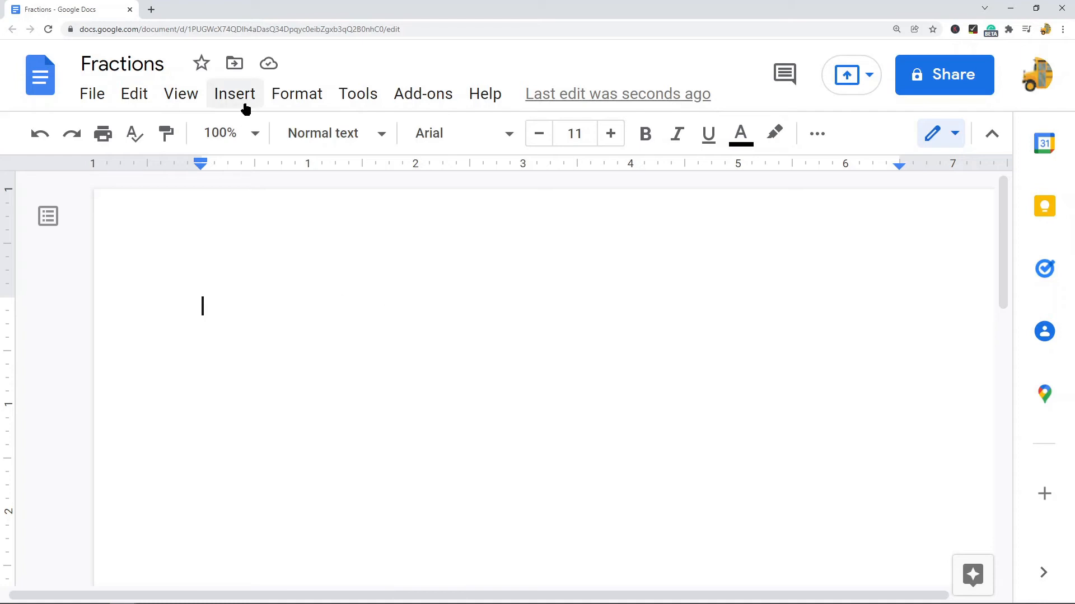
Bring up the Insert special characters dialog
click(234, 94)
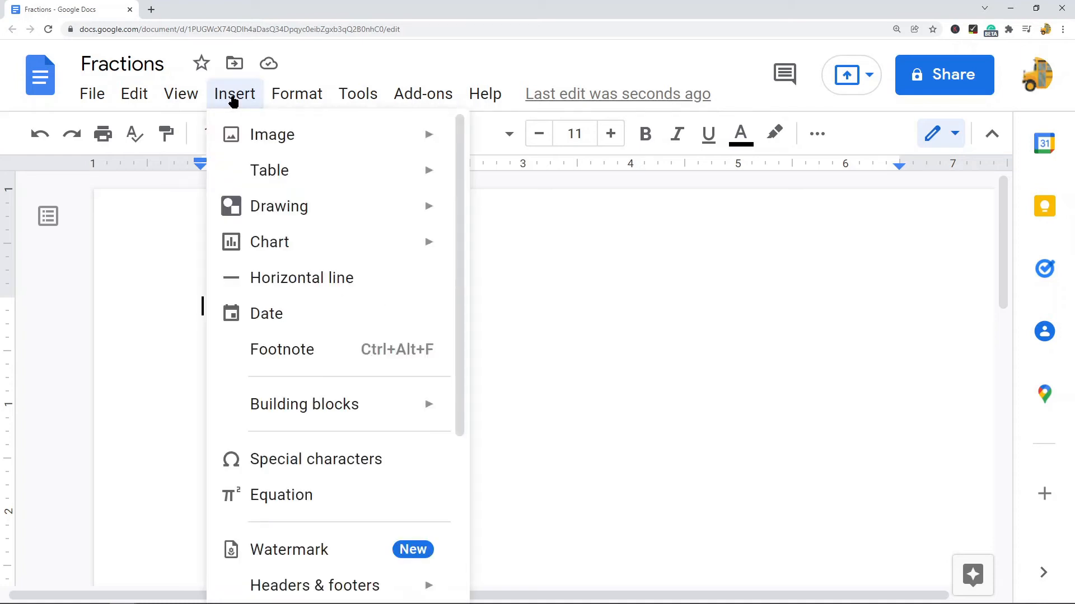
mouse_move(315, 459)
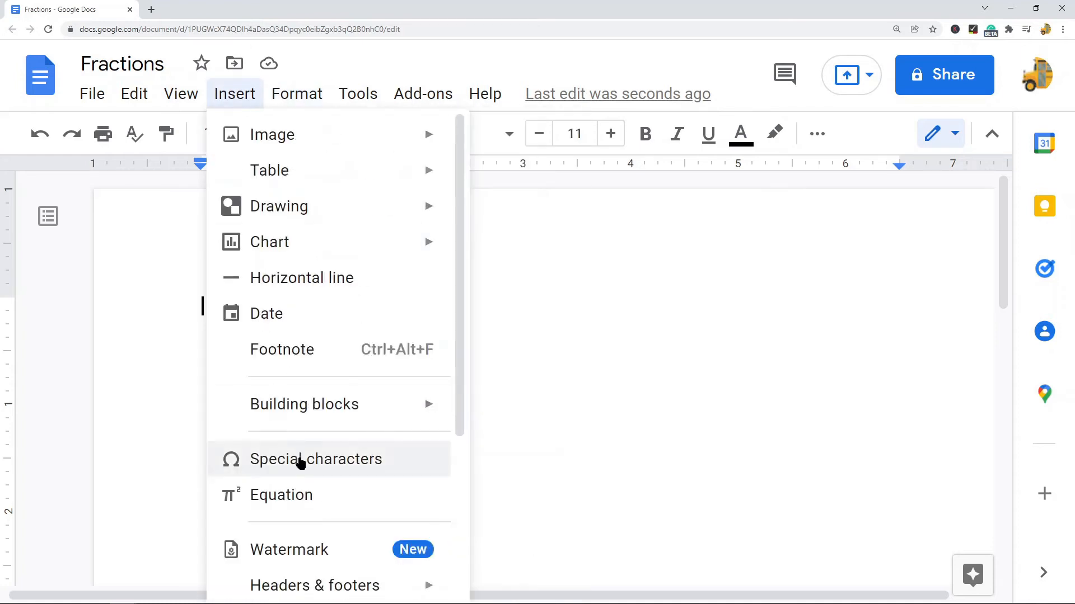
click(316, 459)
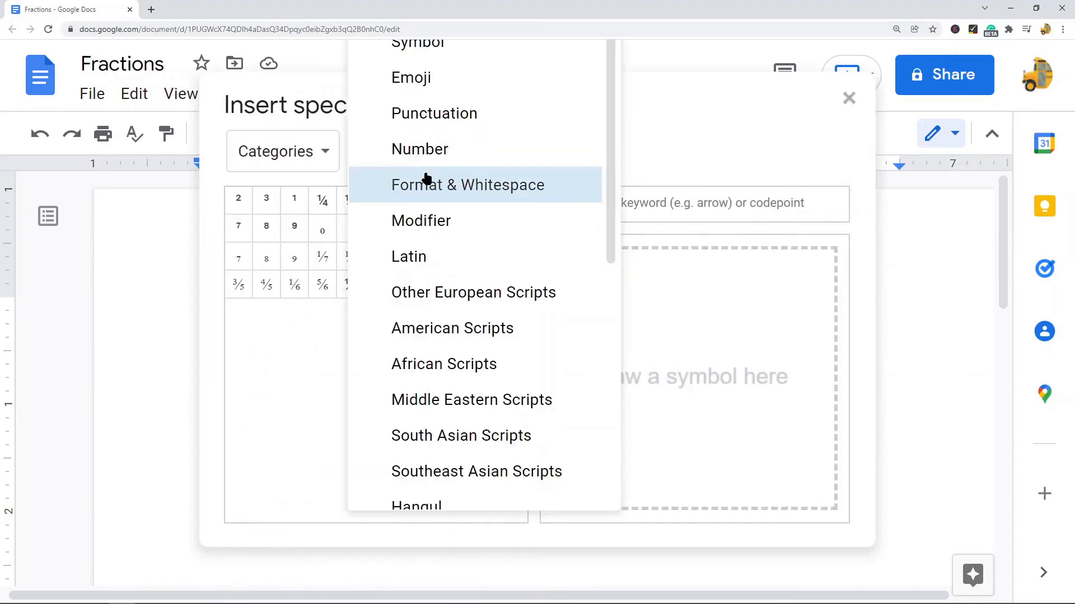
Filter the picker to the Number category, Fractions/Related subset
click(420, 149)
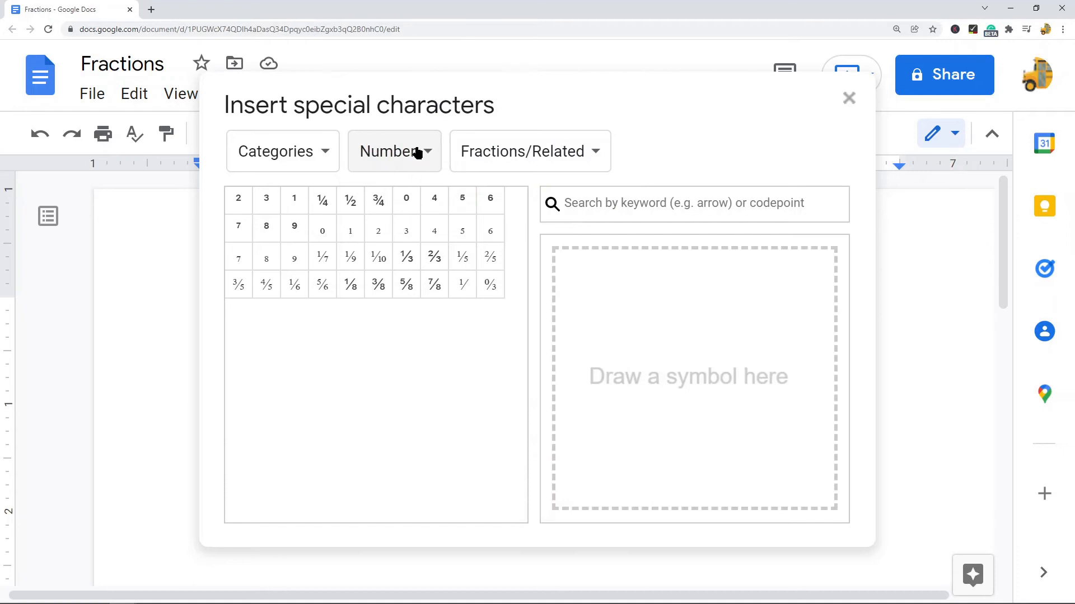
click(394, 151)
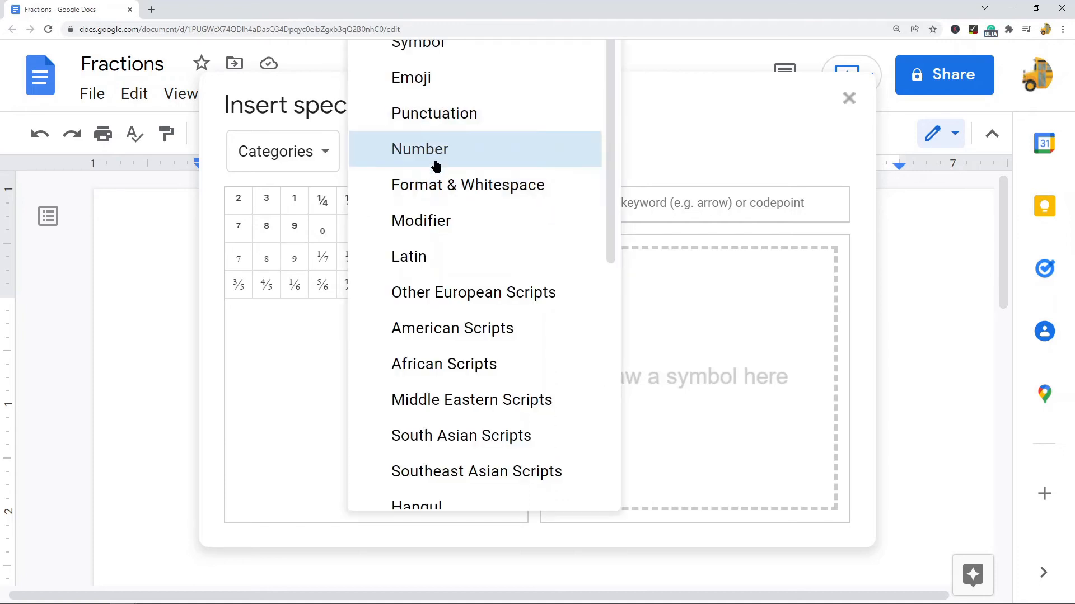
click(420, 149)
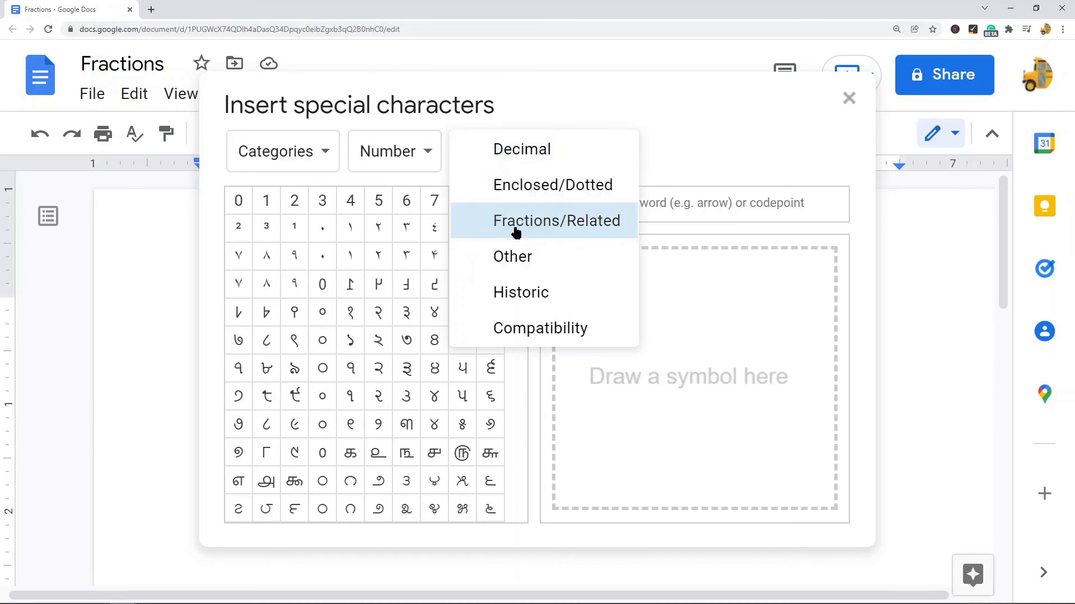
mouse_move(538, 226)
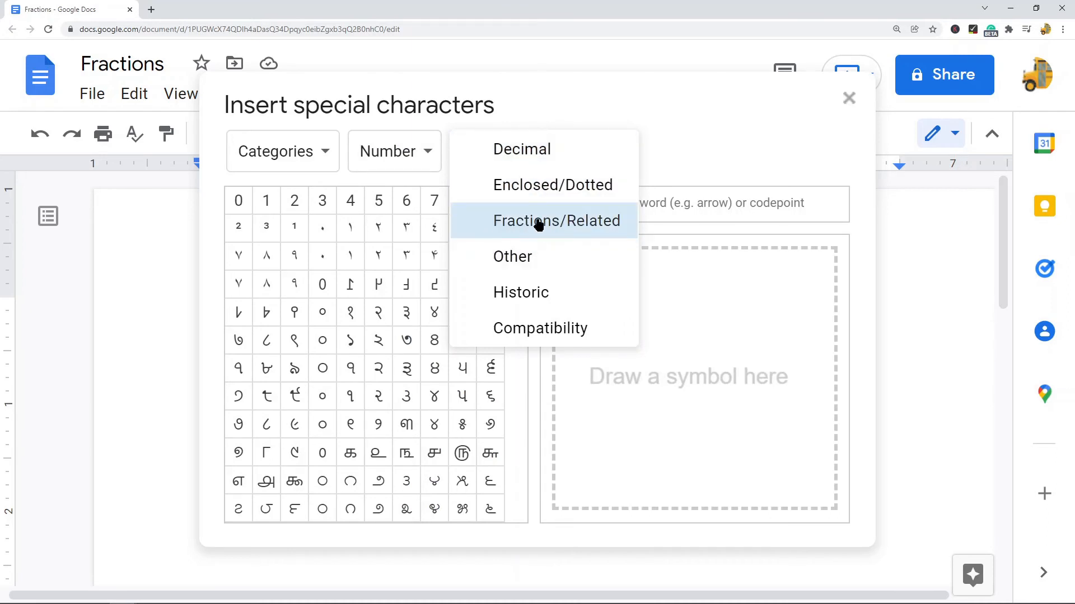
click(556, 221)
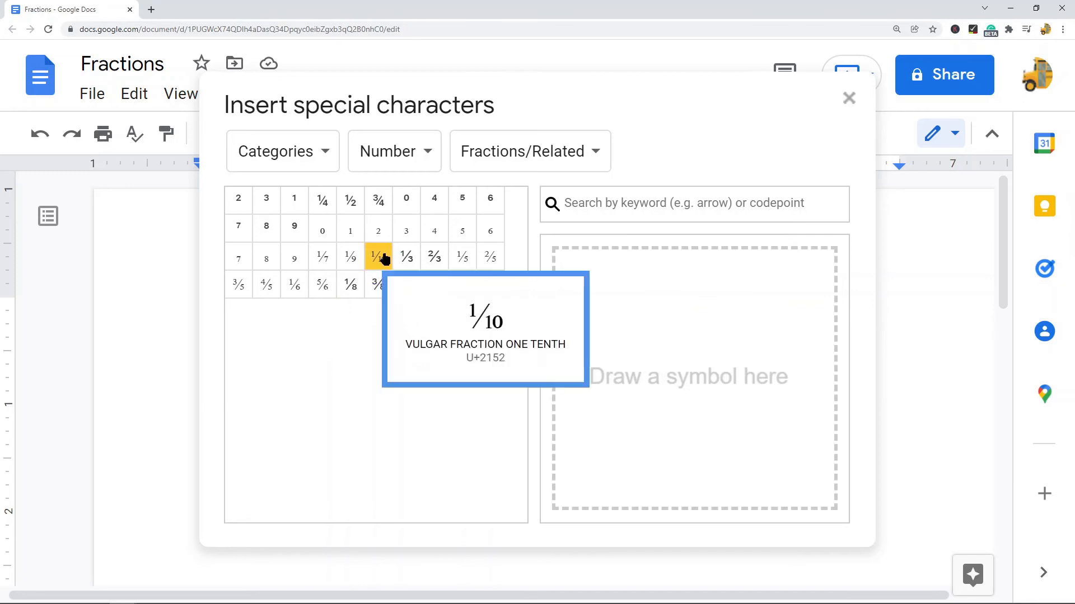
Insert the one-tenth fraction ⅒ into the document and deselect it
click(377, 257)
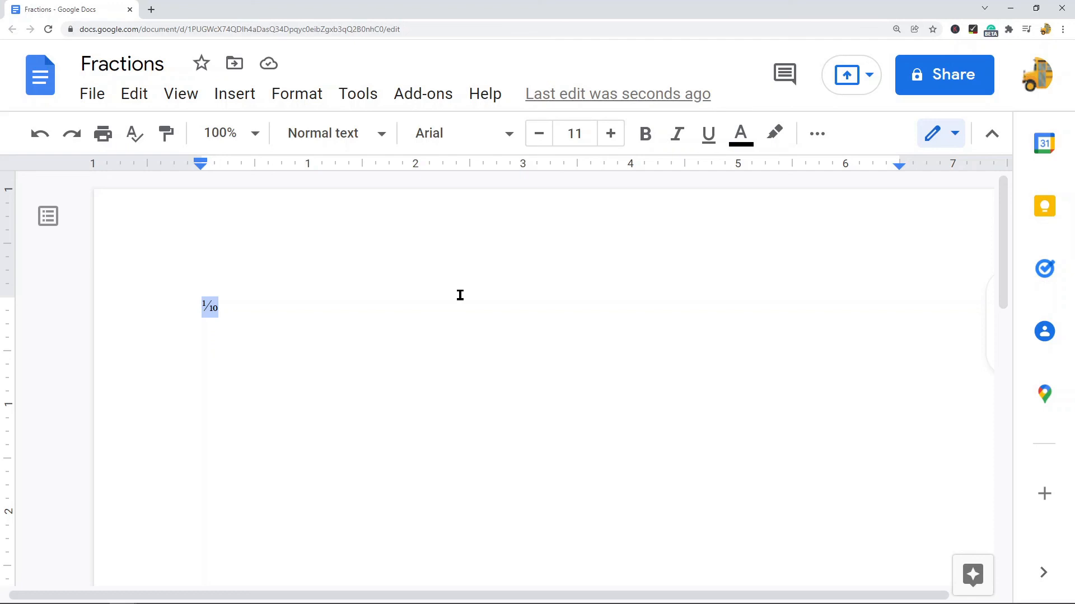
click(460, 296)
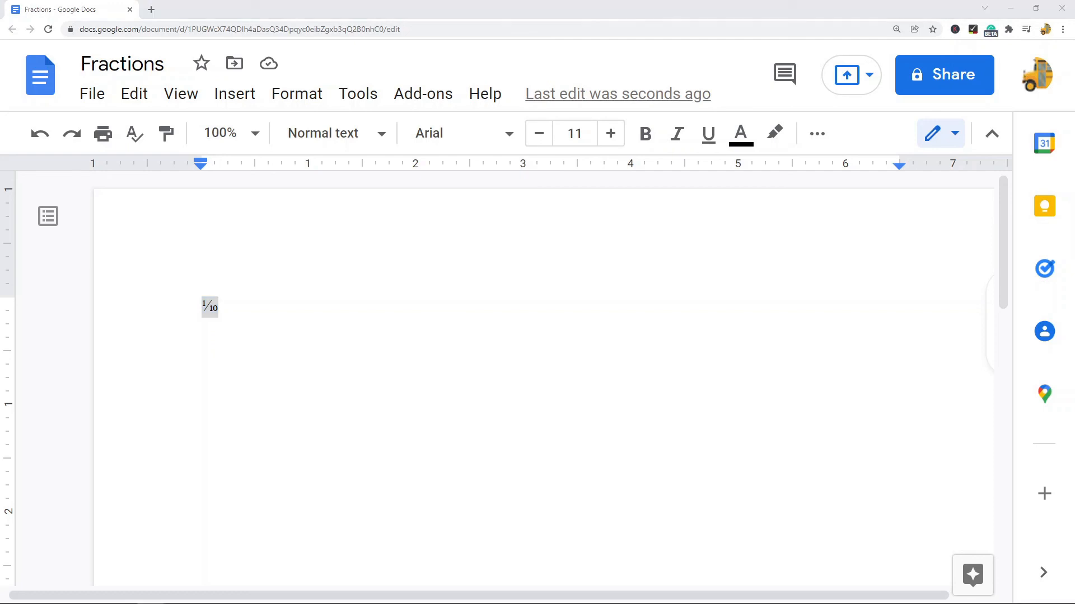